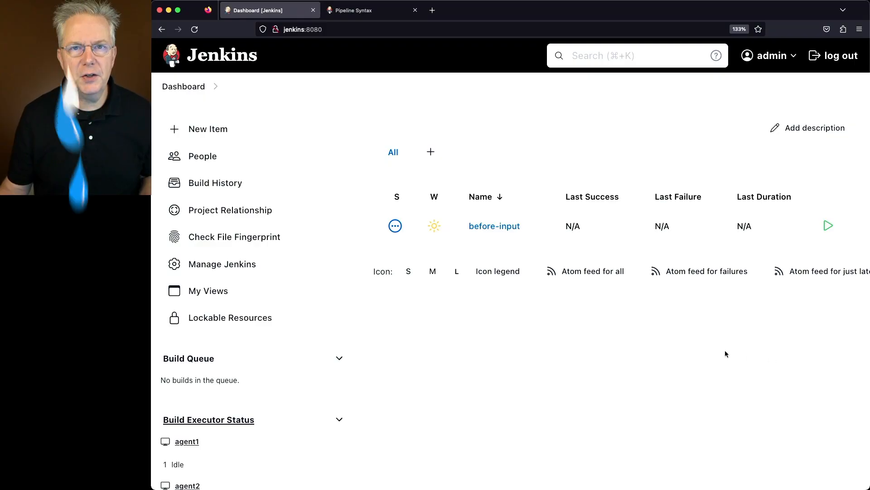
- Open the Pipeline Syntax docs on evaluating when before the input directive
{"action": "scroll", "scroll_direction": "down", "scroll_amount": 3}
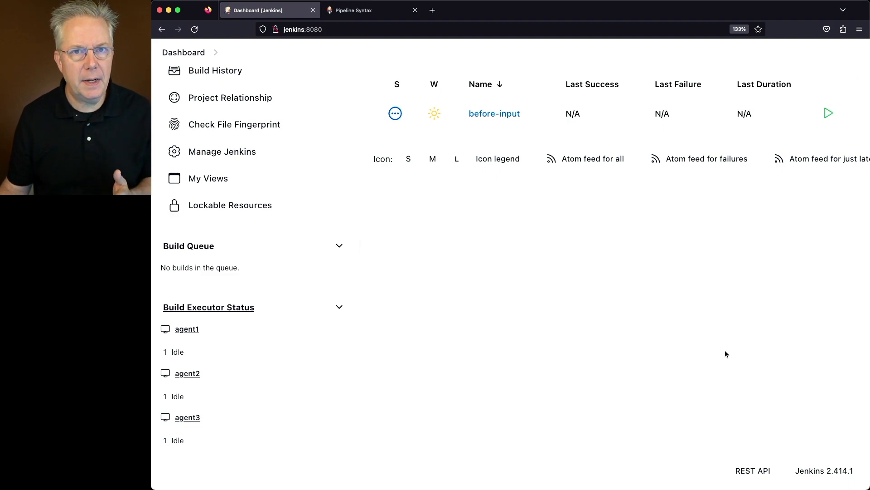
{"action": "mouse_move", "coordinate": [592, 284]}
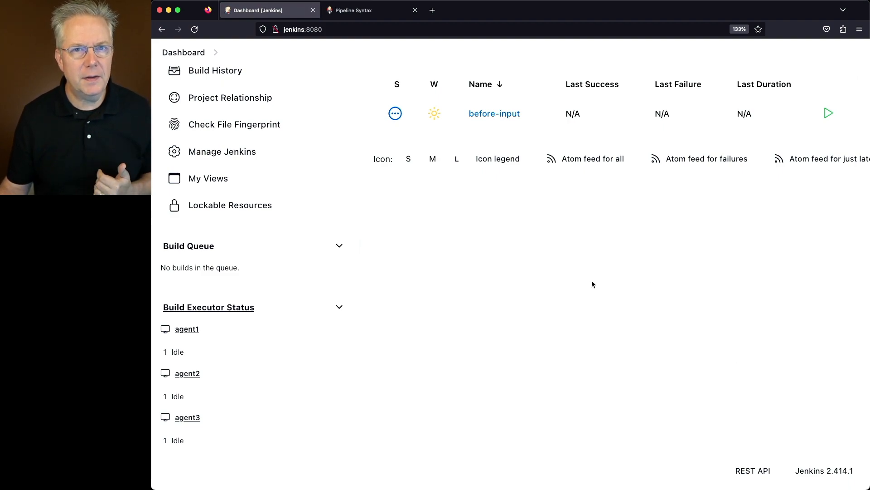
{"action": "left_click", "coordinate": [355, 10]}
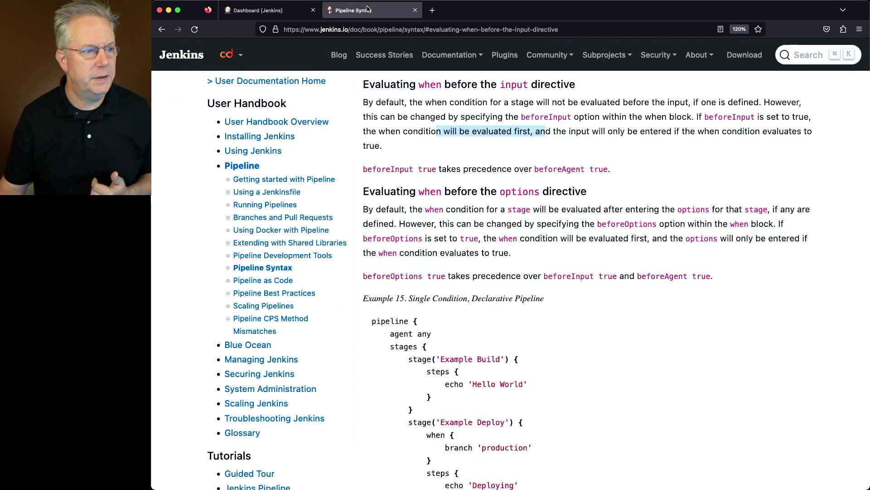
{"action": "mouse_move", "coordinate": [543, 180]}
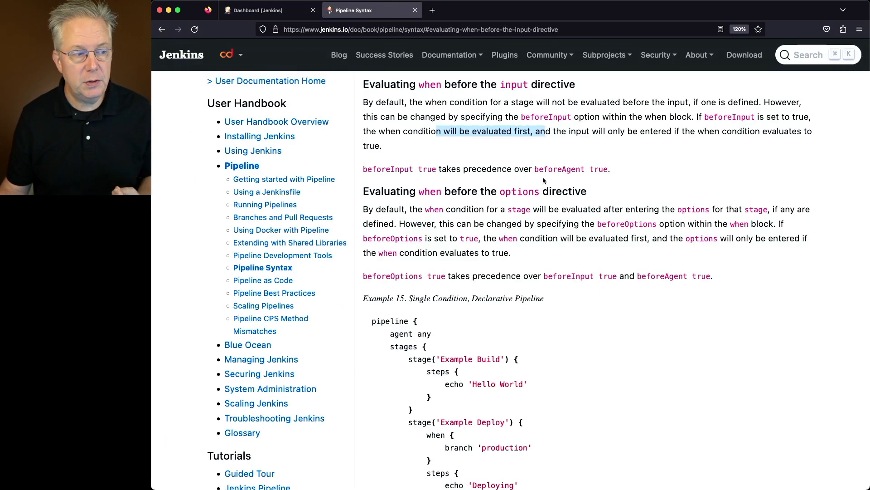
{"action": "mouse_move", "coordinate": [524, 94]}
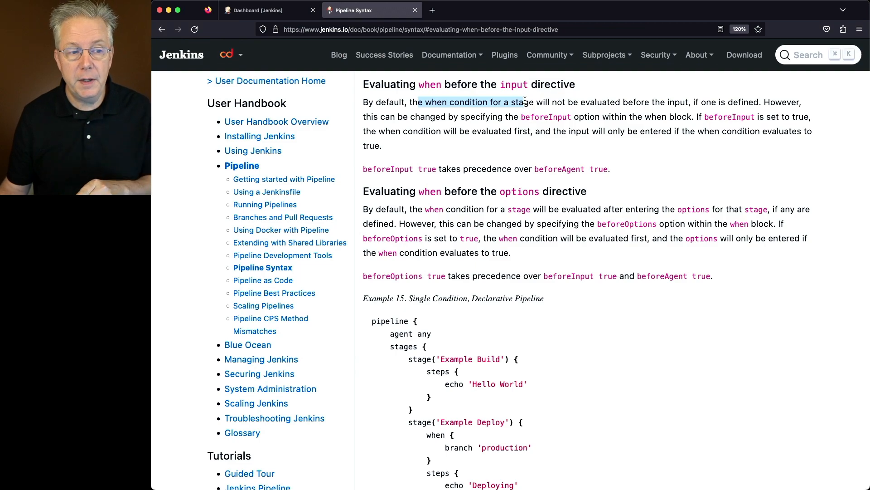
{"action": "mouse_move", "coordinate": [405, 115]}
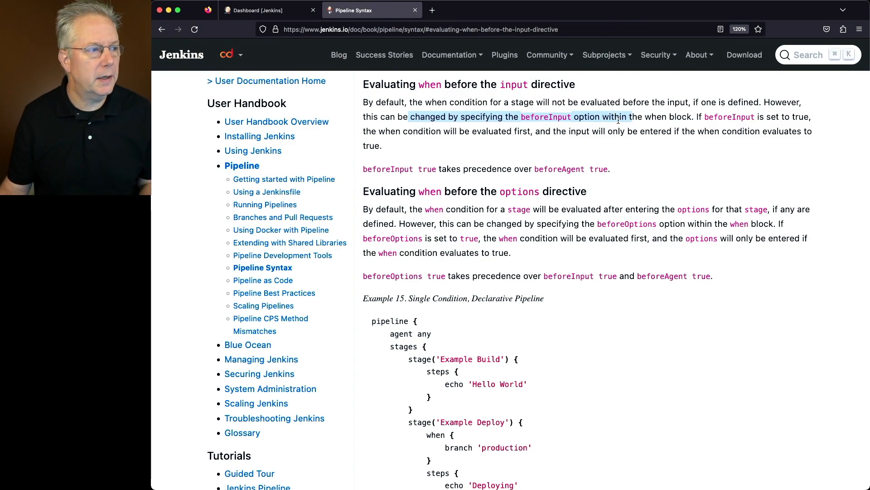
- Review the before-input job's script with beforeInput true and branch 'production', then save it
{"action": "left_click", "coordinate": [262, 10]}
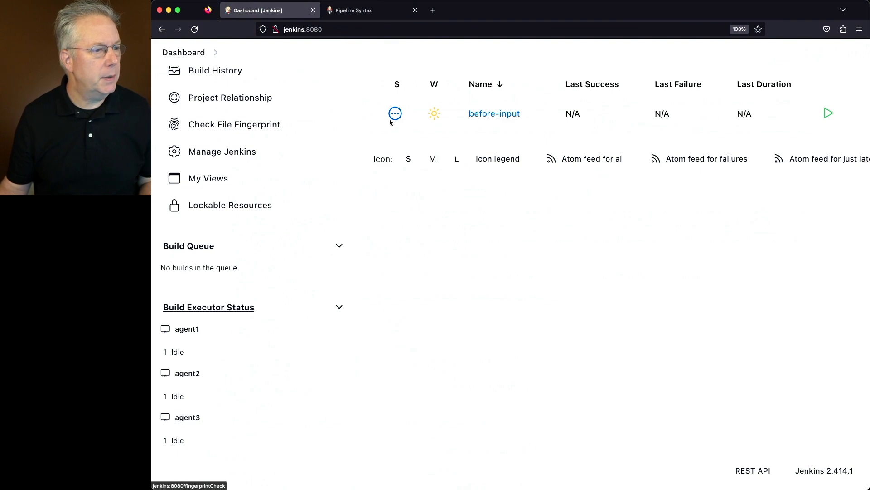
{"action": "left_click", "coordinate": [494, 114]}
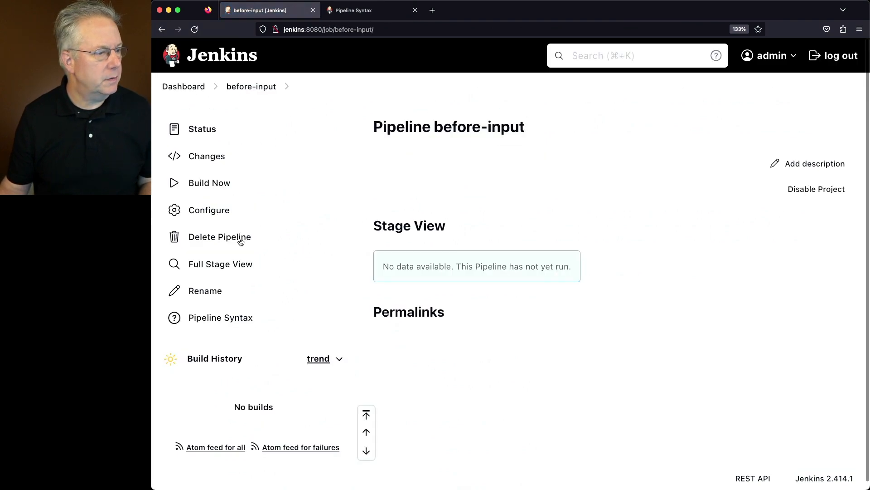
{"action": "left_click", "coordinate": [210, 210]}
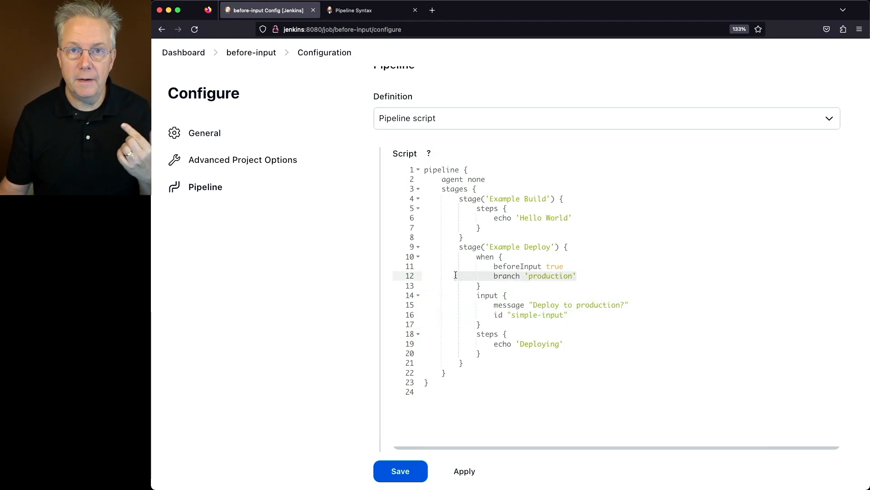
{"action": "left_click", "coordinate": [400, 471]}
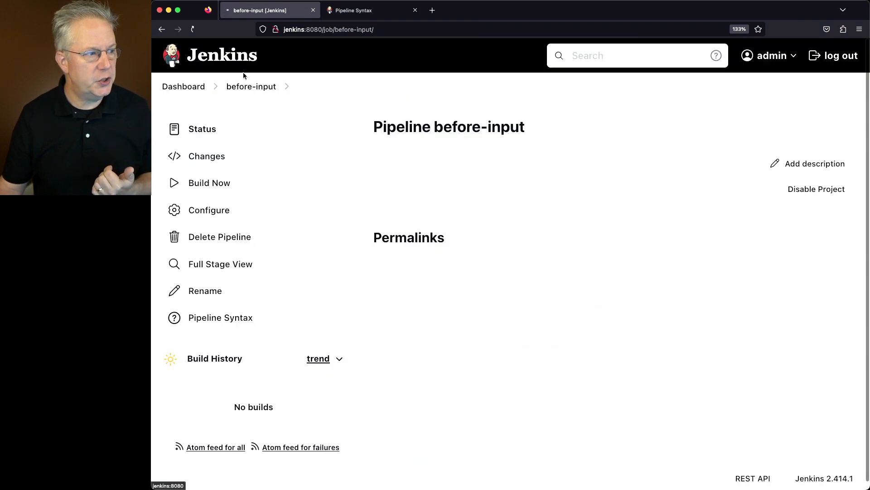
- Run build #1 and highlight the console line showing Example Deploy skipped by the when condition
{"action": "left_click", "coordinate": [209, 183]}
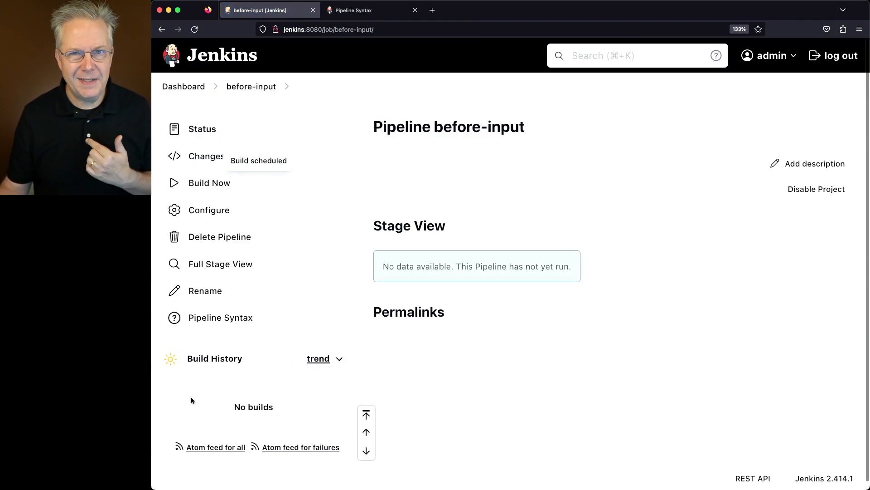
{"action": "left_click", "coordinate": [210, 183]}
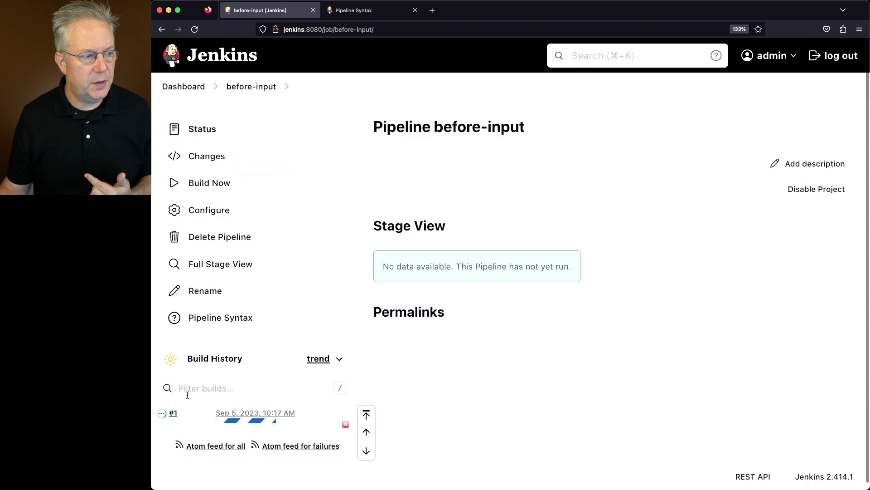
{"action": "left_click", "coordinate": [173, 412]}
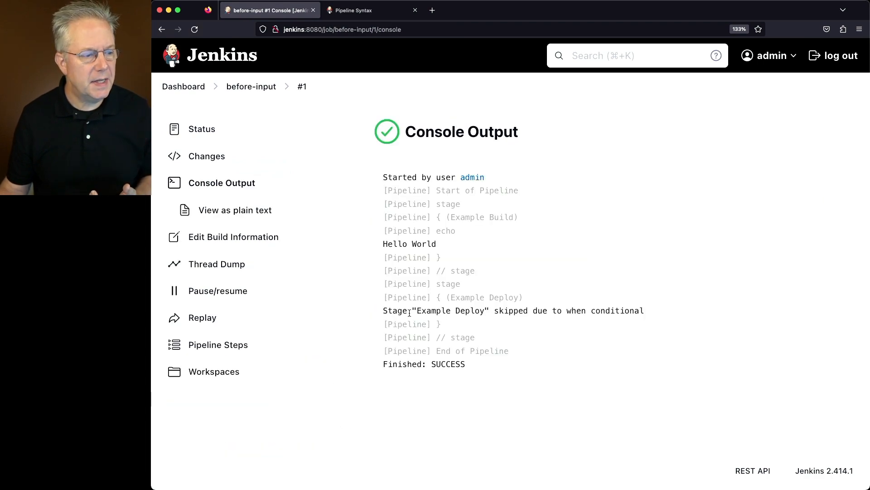
{"action": "double_click", "coordinate": [483, 297]}
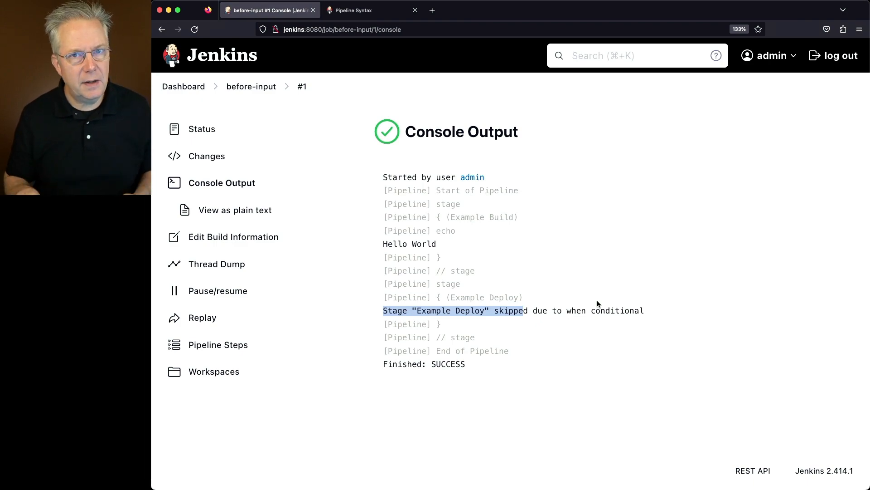
{"action": "mouse_move", "coordinate": [578, 345]}
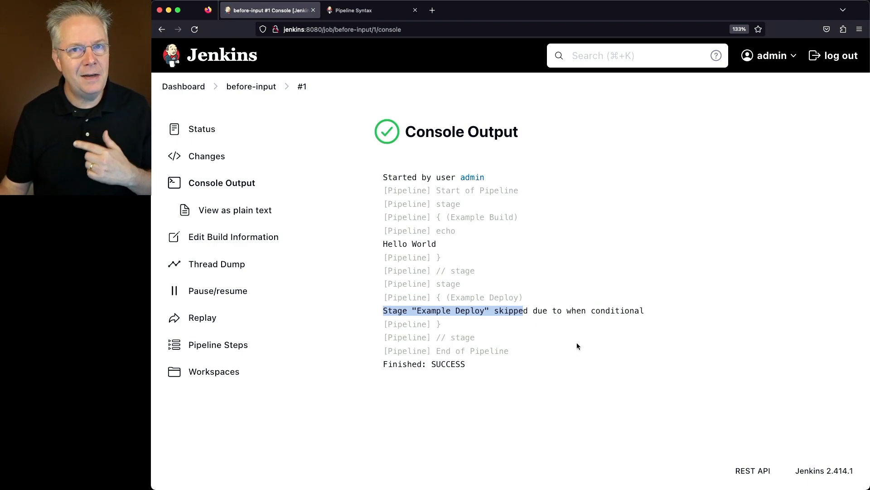
{"action": "mouse_move", "coordinate": [572, 339]}
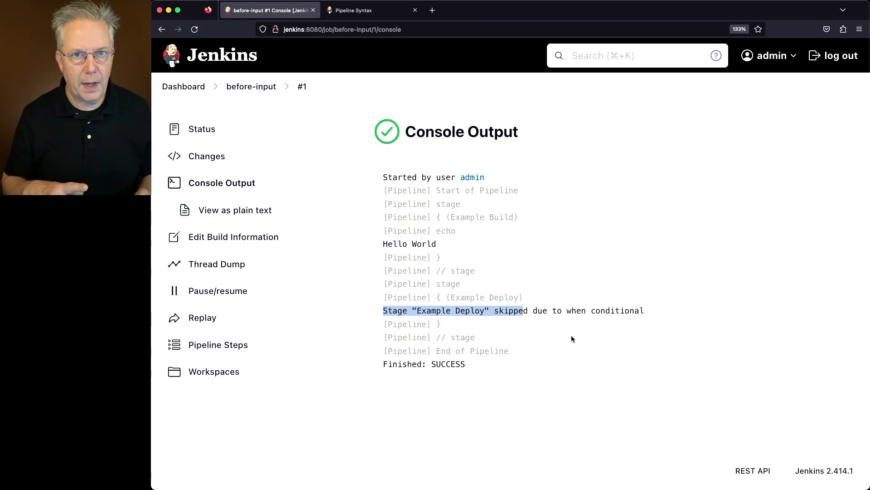
{"action": "mouse_move", "coordinate": [251, 100]}
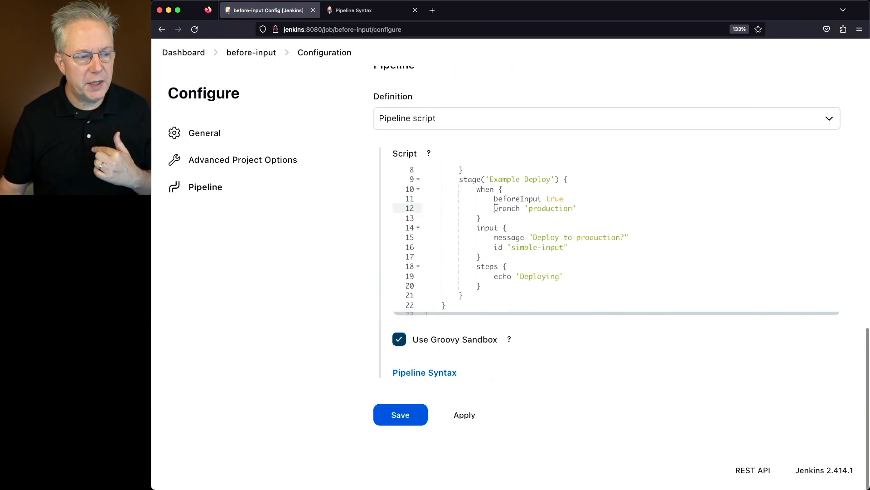
- Wrap branch 'production' in a not block inside Example Deploy's when condition
{"action": "type", "text": "not {"}
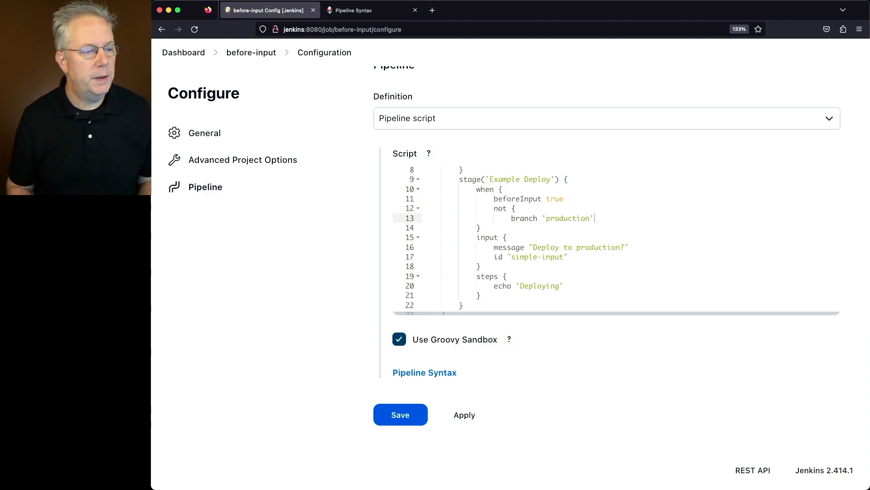
{"action": "key", "text": "Enter"}
{"action": "type", "text": "}"}
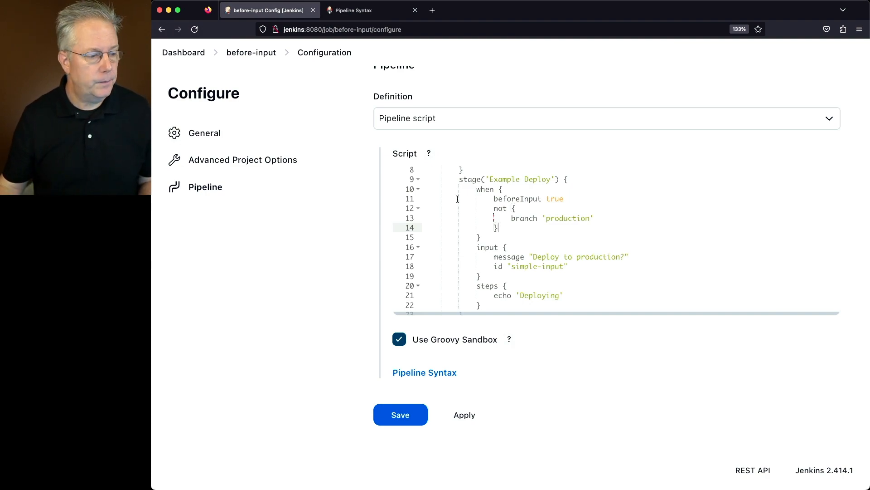
- Save the not-production script, run build #2, and approve the 'Deploy to production?' prompt
{"action": "left_click", "coordinate": [401, 413]}
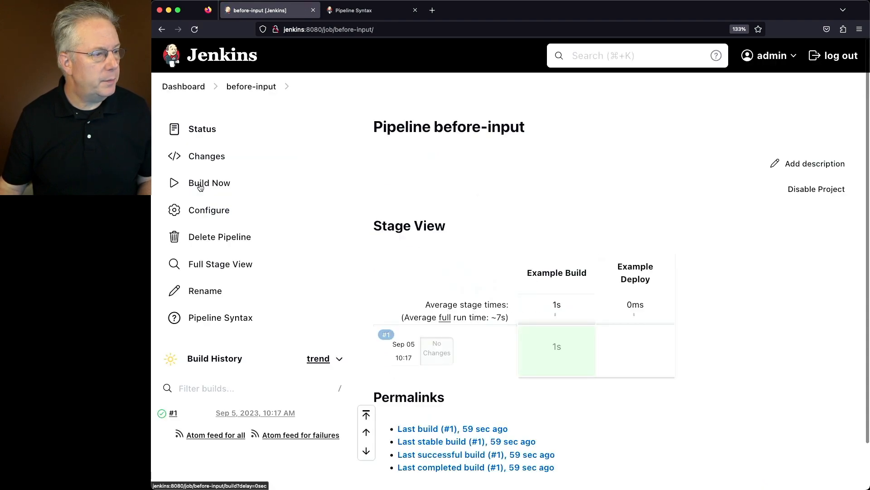
{"action": "left_click", "coordinate": [210, 182]}
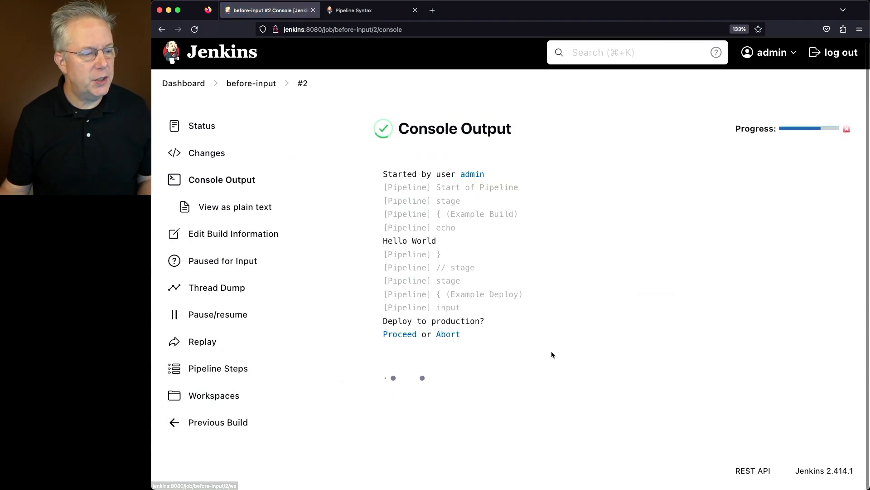
{"action": "mouse_move", "coordinate": [577, 314]}
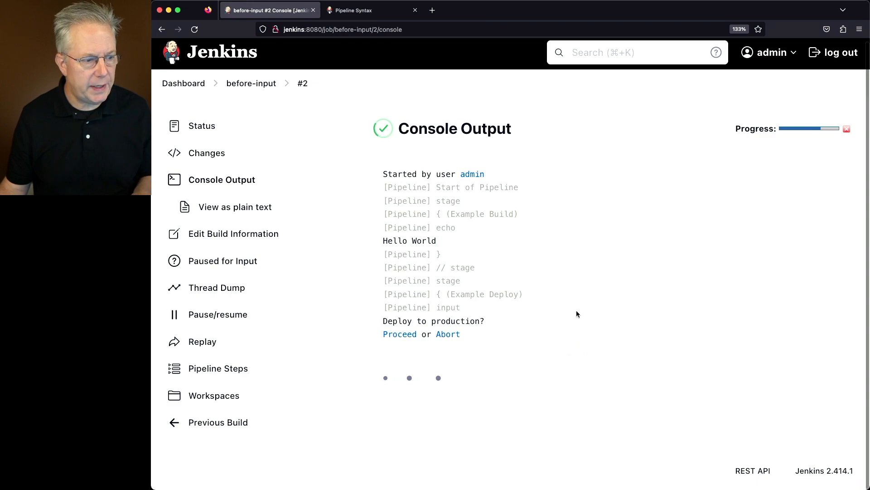
{"action": "mouse_move", "coordinate": [400, 334]}
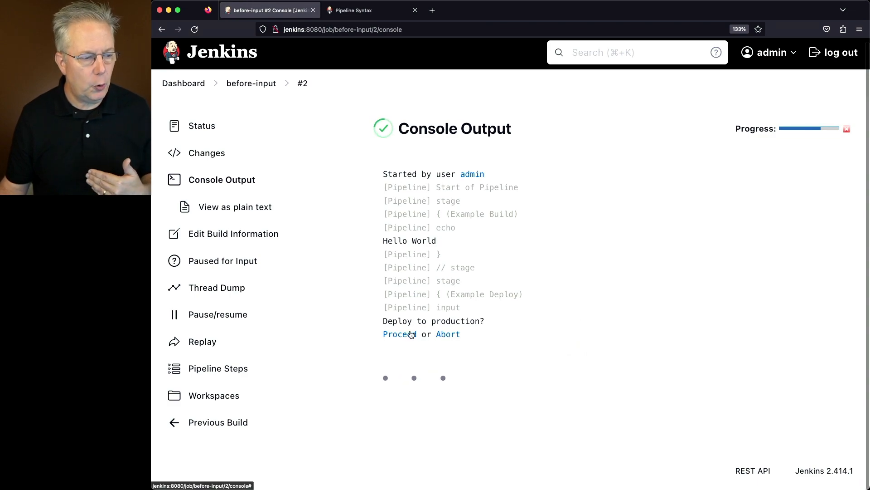
{"action": "left_click", "coordinate": [399, 334]}
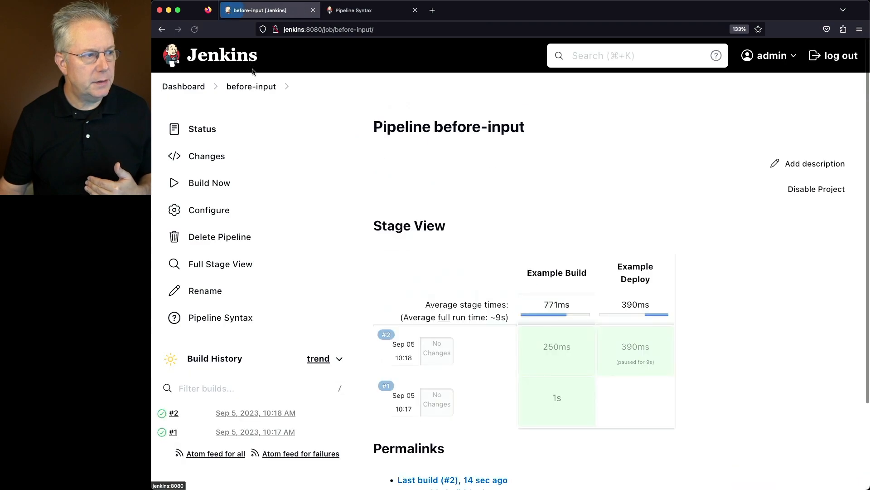
{"action": "scroll", "scroll_direction": "down", "scroll_amount": 3}
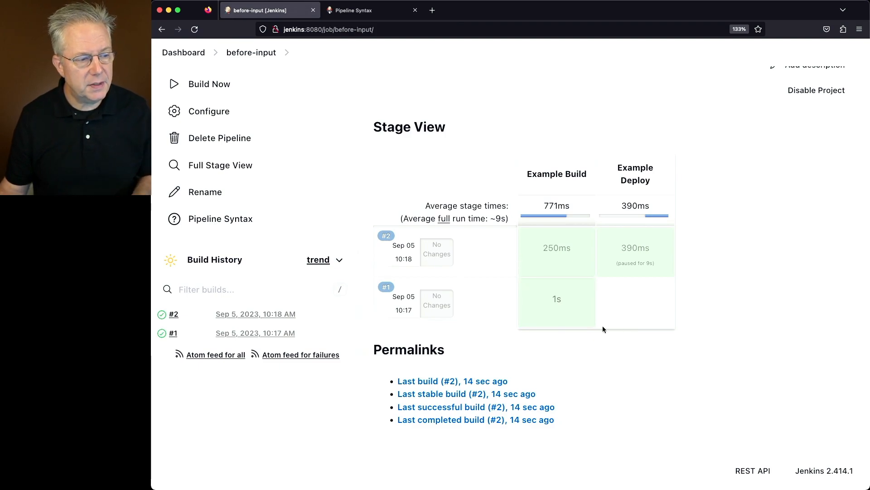
{"action": "mouse_move", "coordinate": [658, 316]}
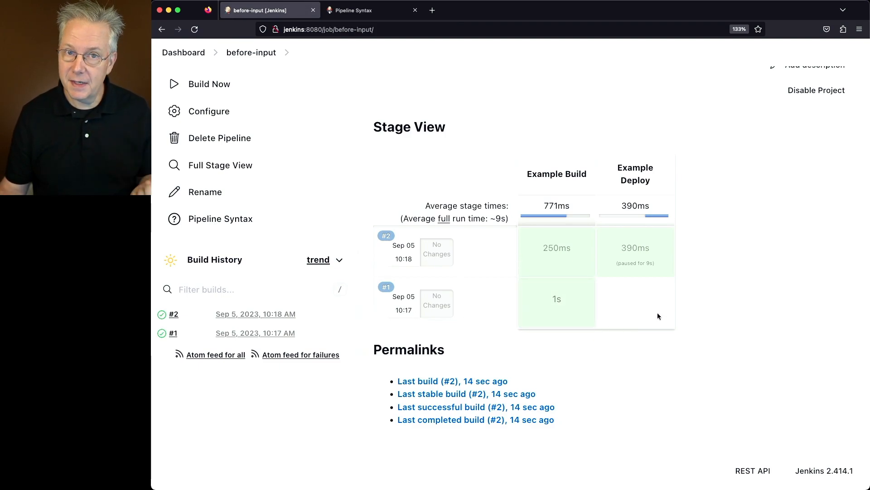